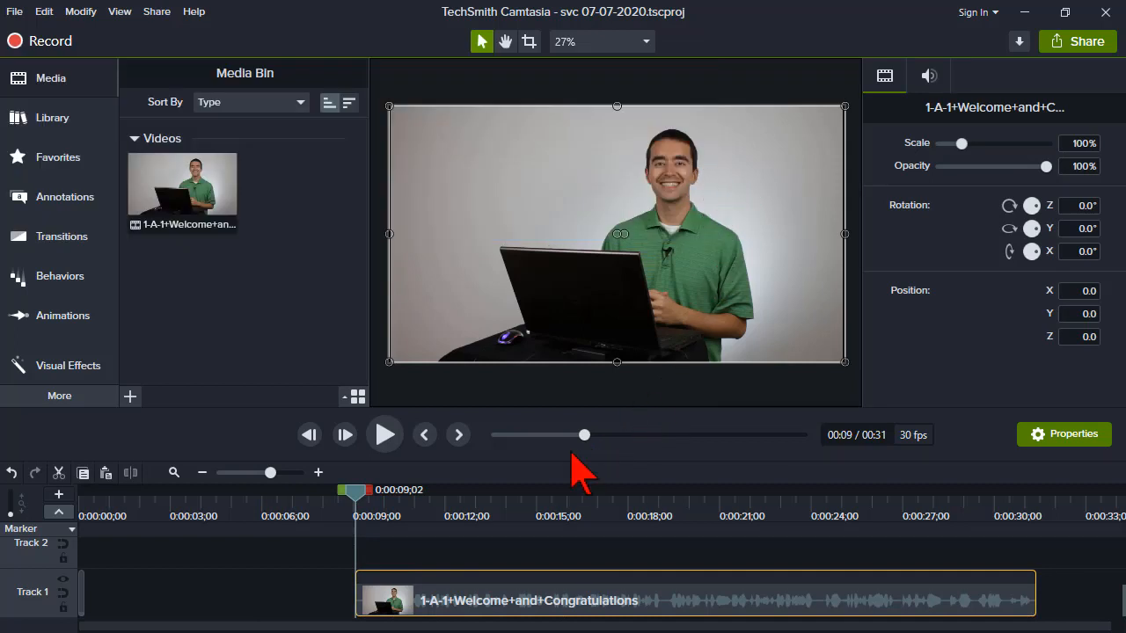
pyautogui.moveTo(384, 434)
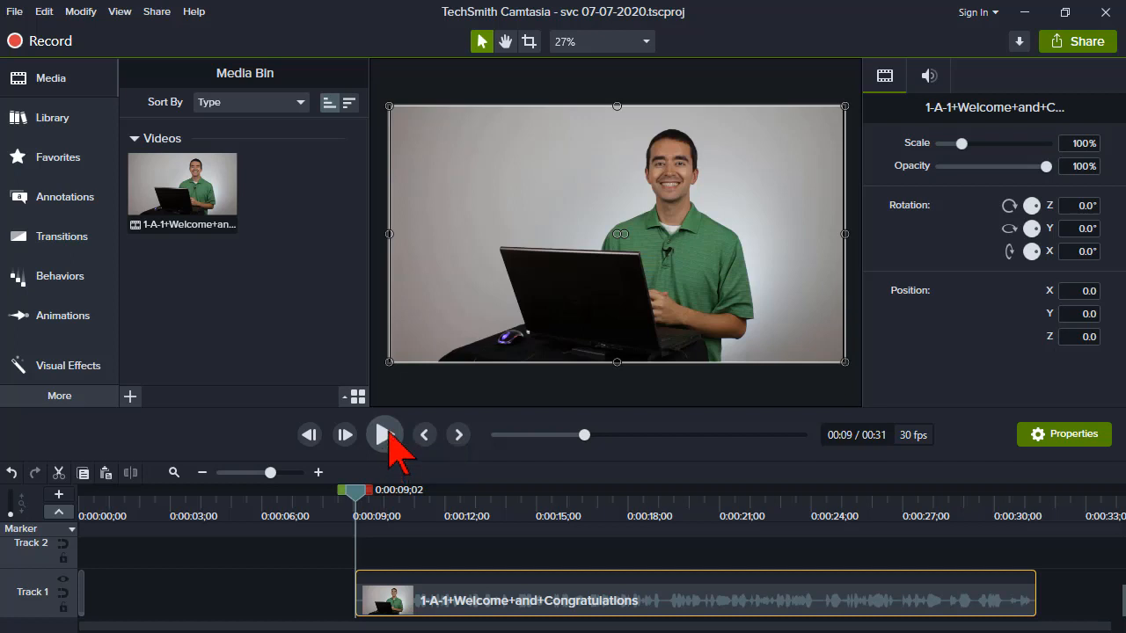
# Preview the camera clip, then apply a Clip Speed effect making it 1.59x
pyautogui.click(384, 435)
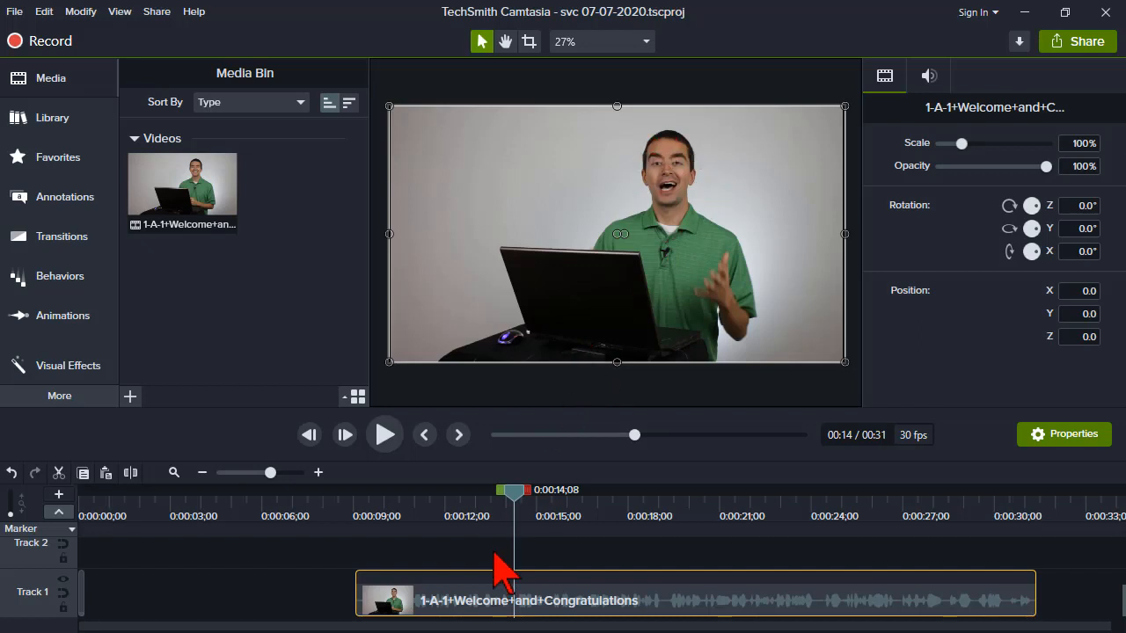
pyautogui.moveTo(508, 584)
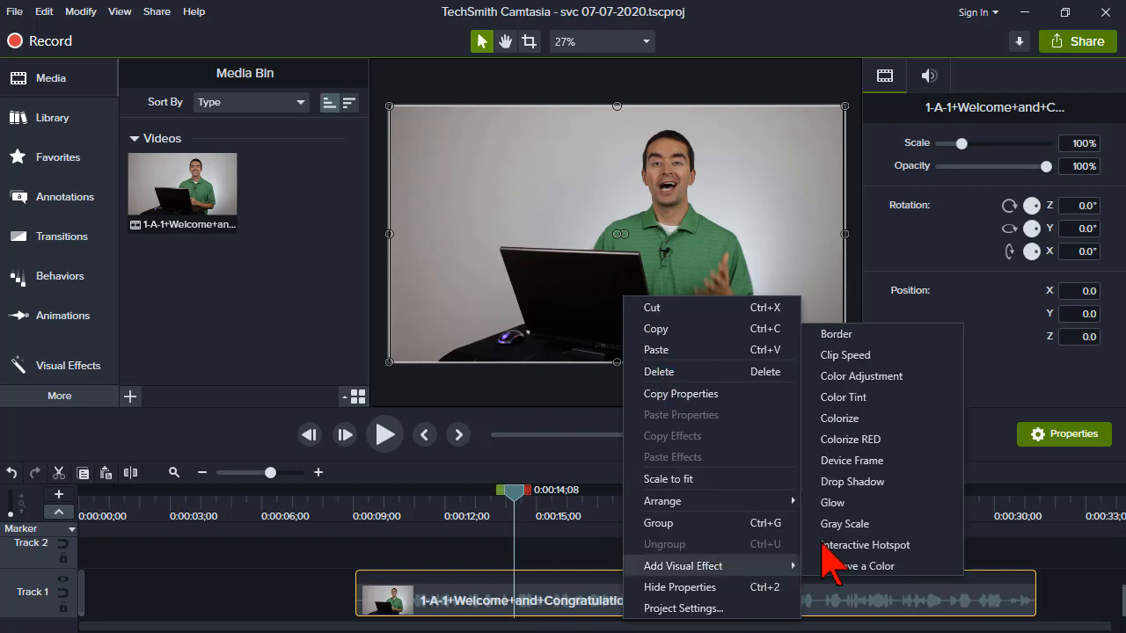
pyautogui.moveTo(858, 367)
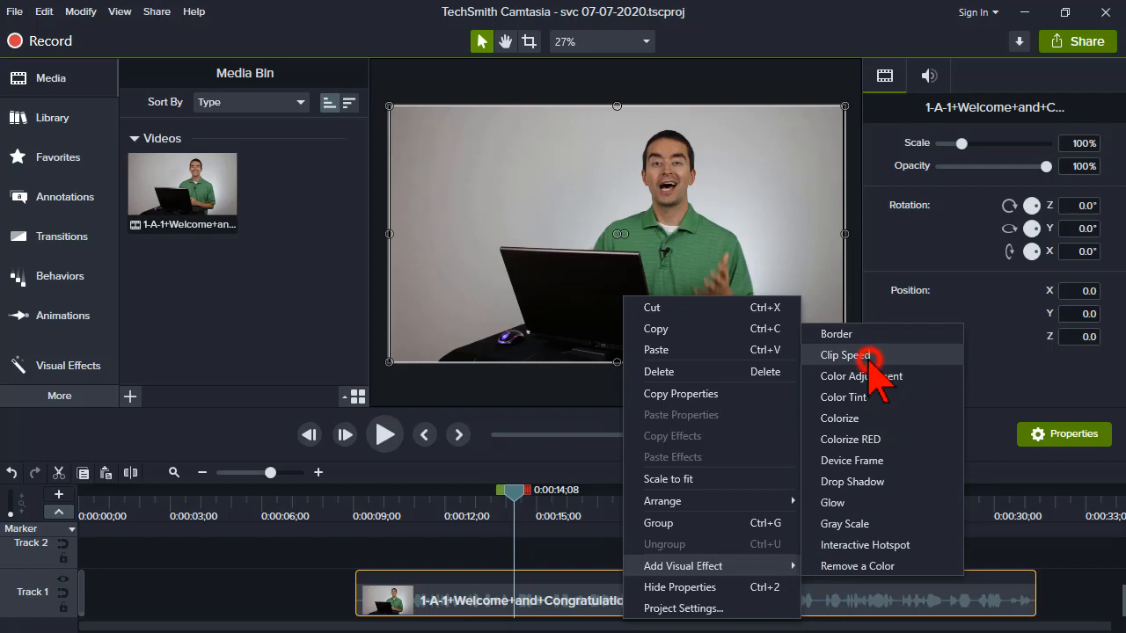
pyautogui.click(844, 355)
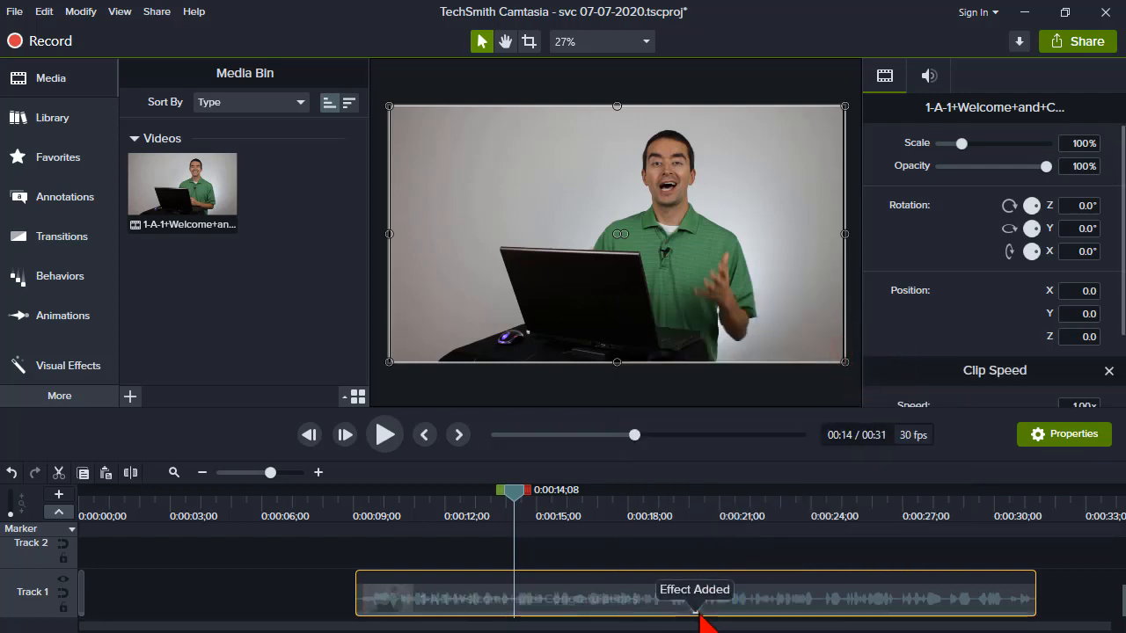
pyautogui.click(693, 617)
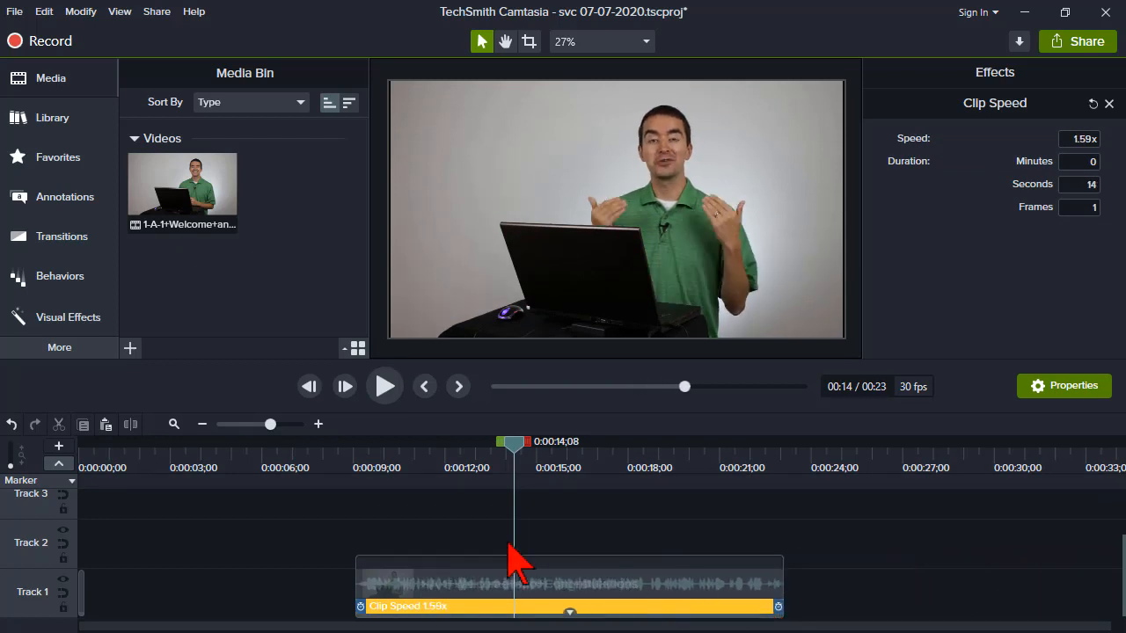
# Drag the Clip Speed end handle to shorten the clip to 11 seconds 12 frames
pyautogui.click(343, 448)
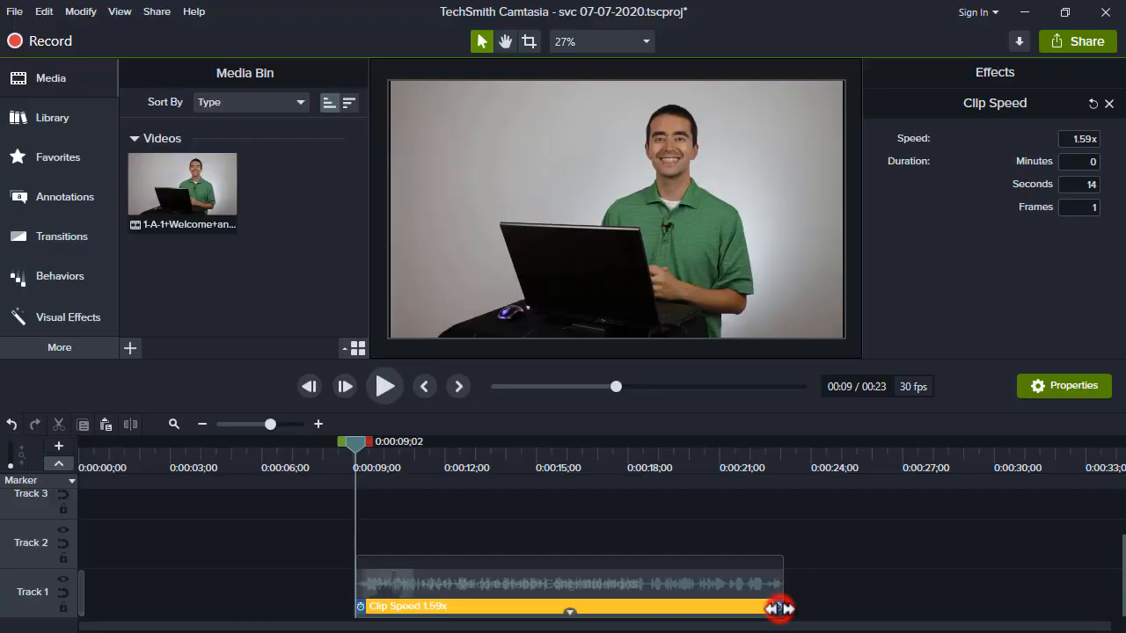
pyautogui.moveTo(778, 608); pyautogui.dragTo(817, 609)
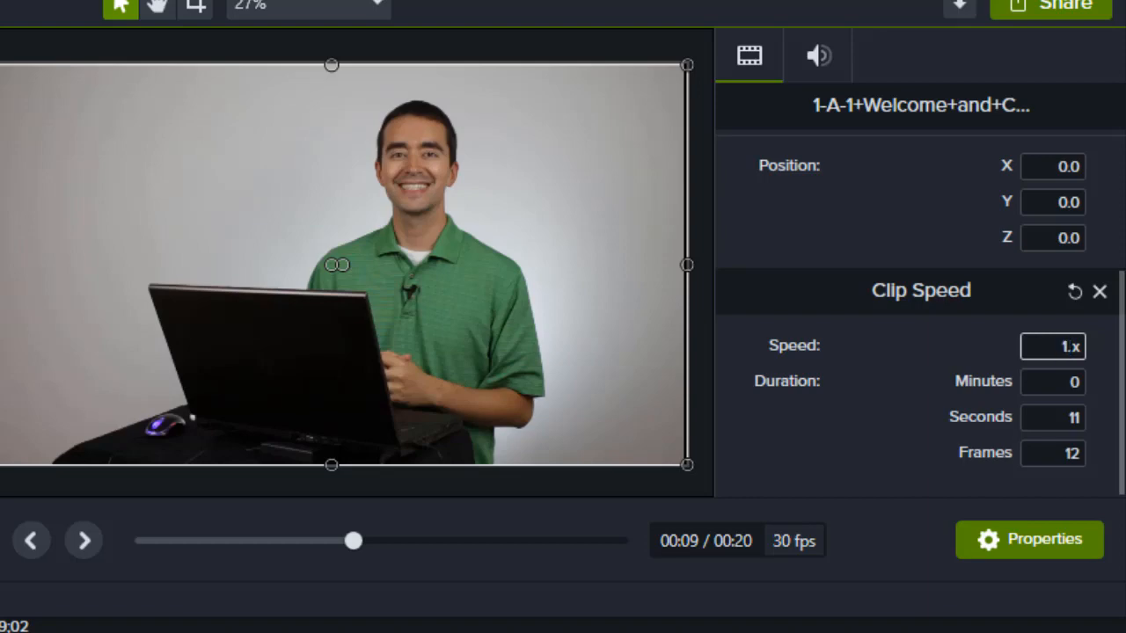
# Enter Speed 1.50x (14 seconds 26 frames) and scrub the preview to about 15 seconds
pyautogui.write('1.50')
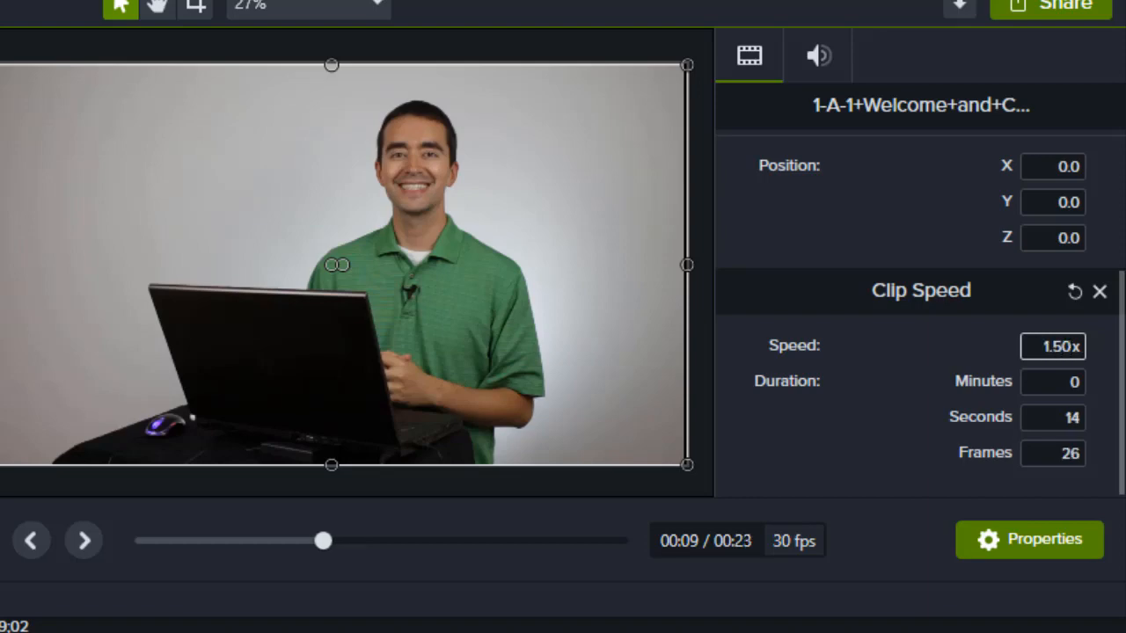
pyautogui.moveTo(985, 364)
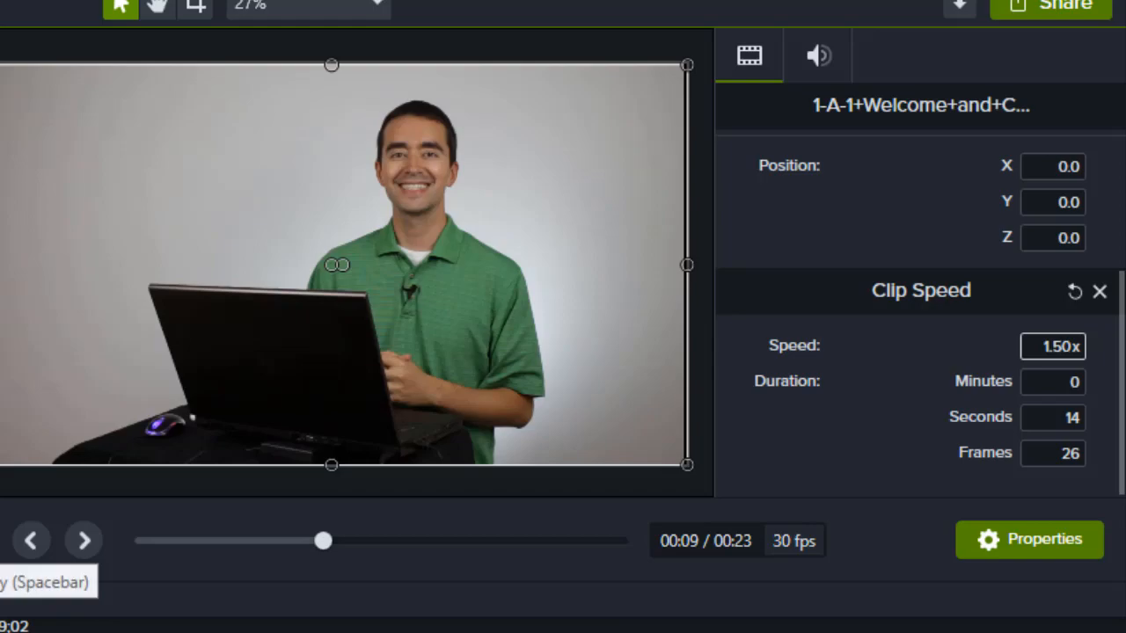
pyautogui.moveTo(324, 540); pyautogui.dragTo(450, 540)
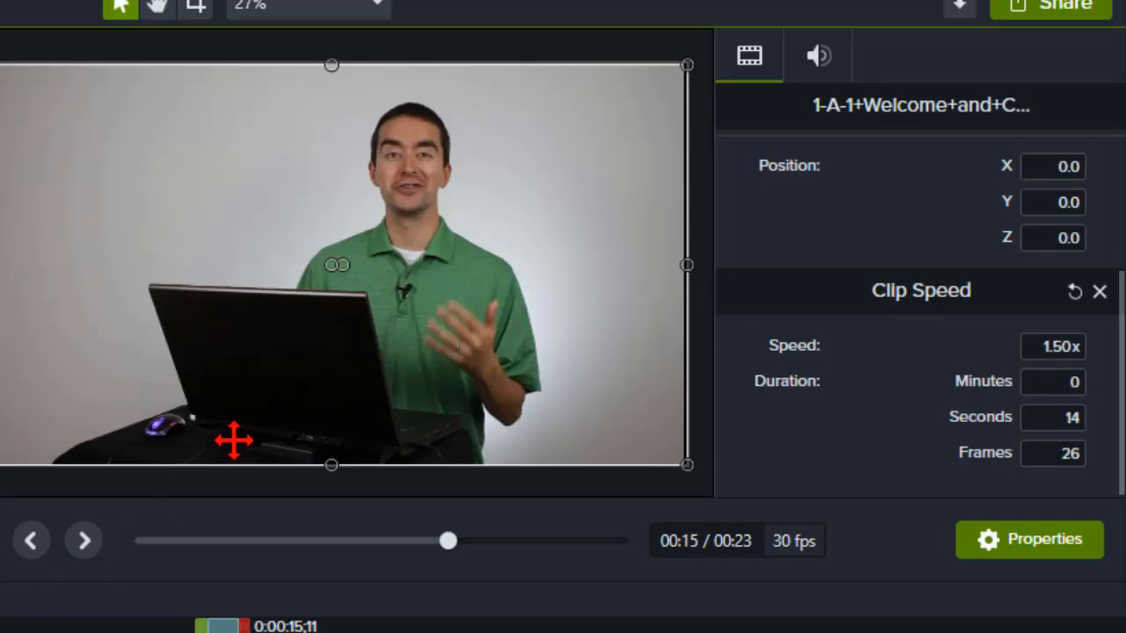
pyautogui.moveTo(249, 450)
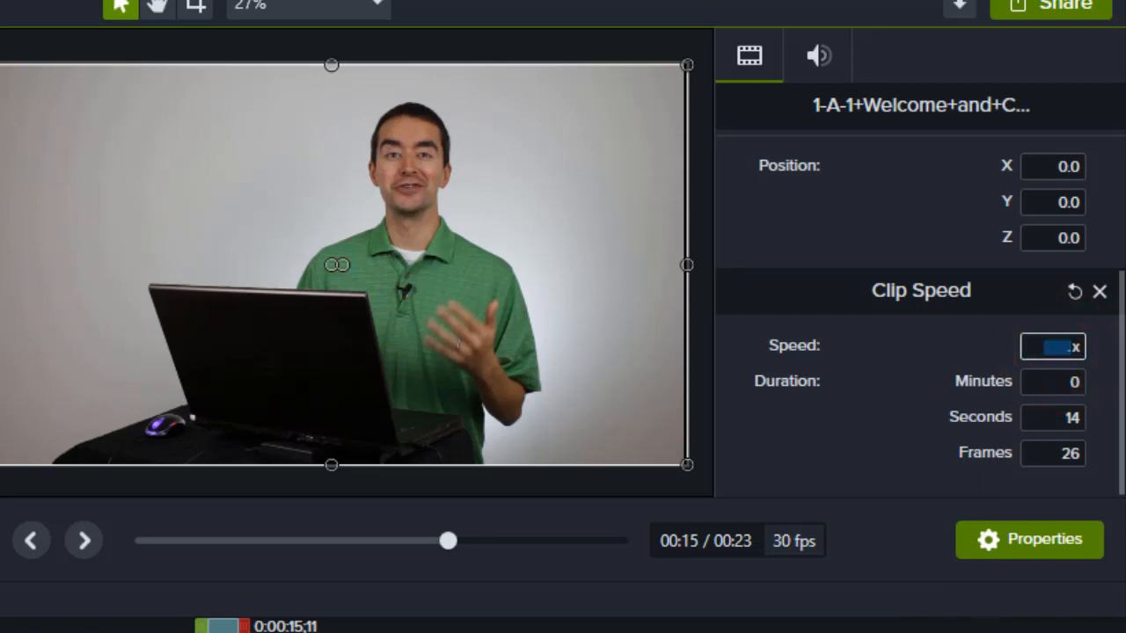
# Enter Speed 0.50x, slowing the clip to 44 seconds 18 frames
pyautogui.write('0.50')
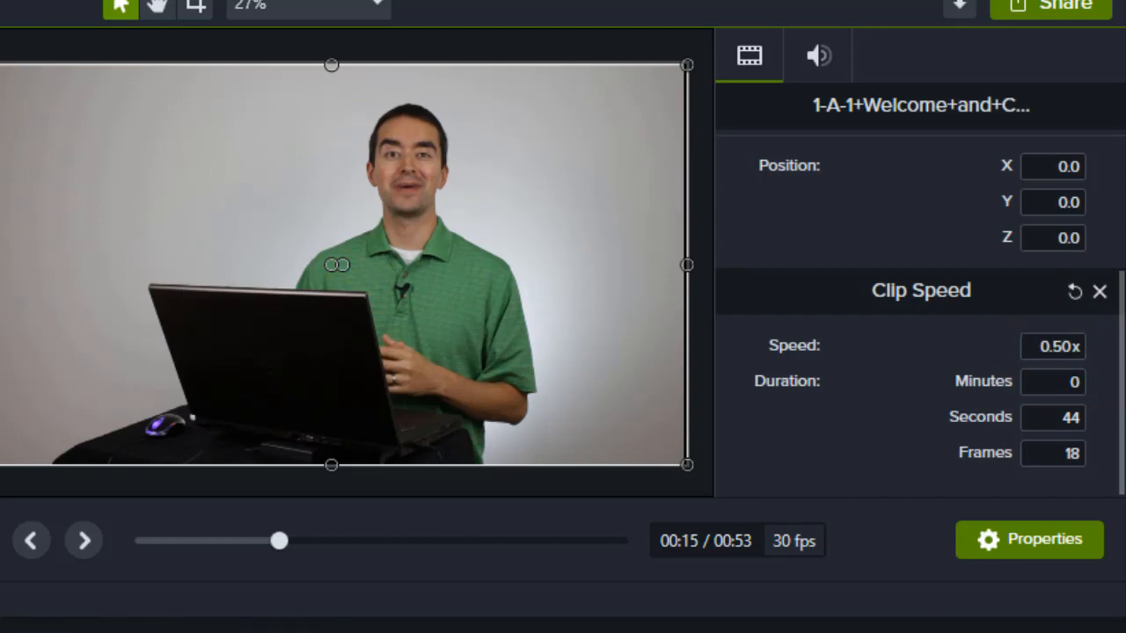
pyautogui.moveTo(33, 542)
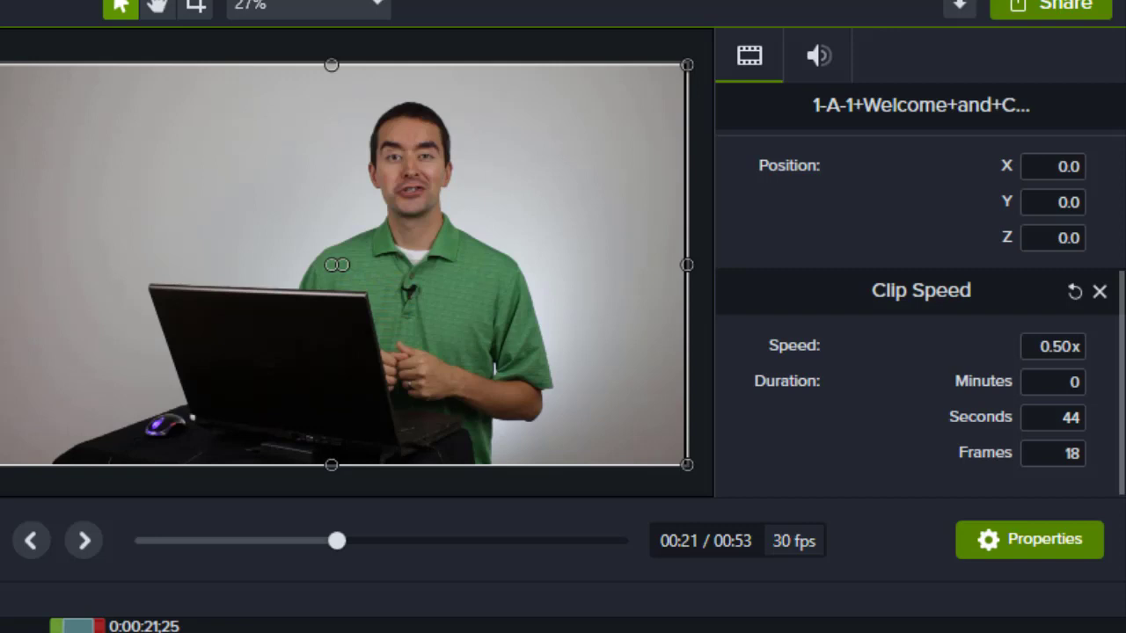
pyautogui.moveTo(303, 293)
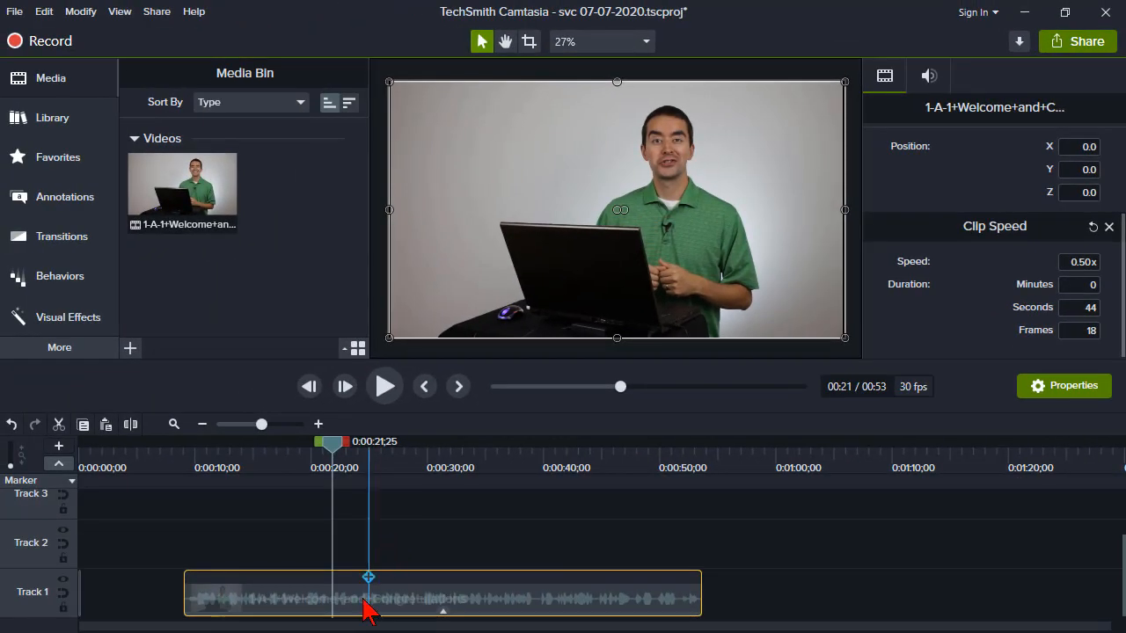
pyautogui.moveTo(369, 615)
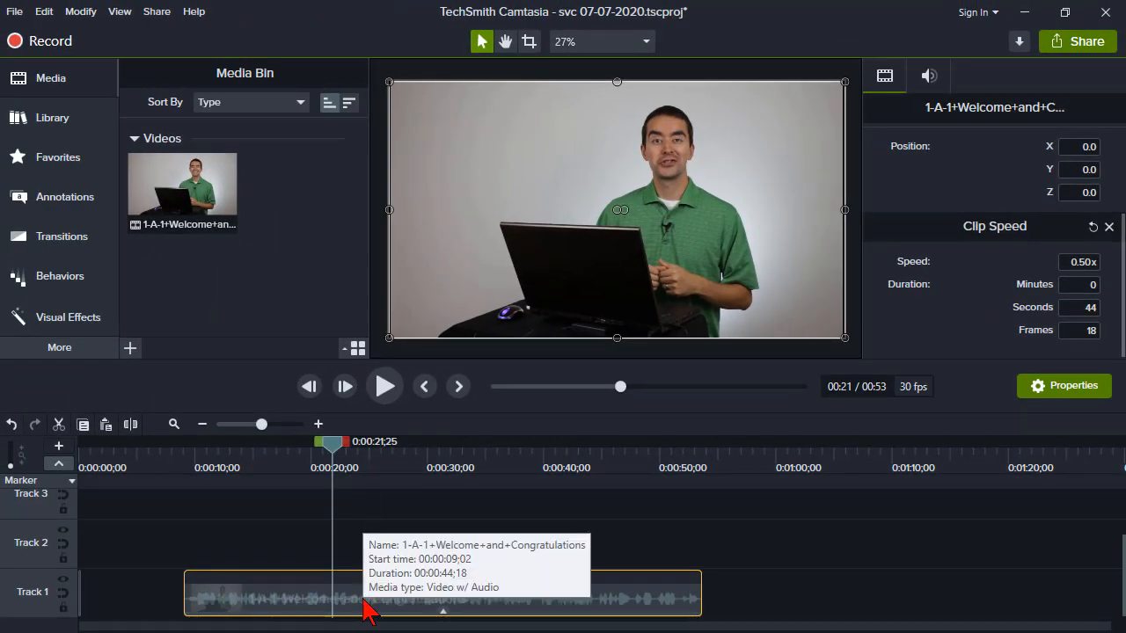
pyautogui.moveTo(264, 624)
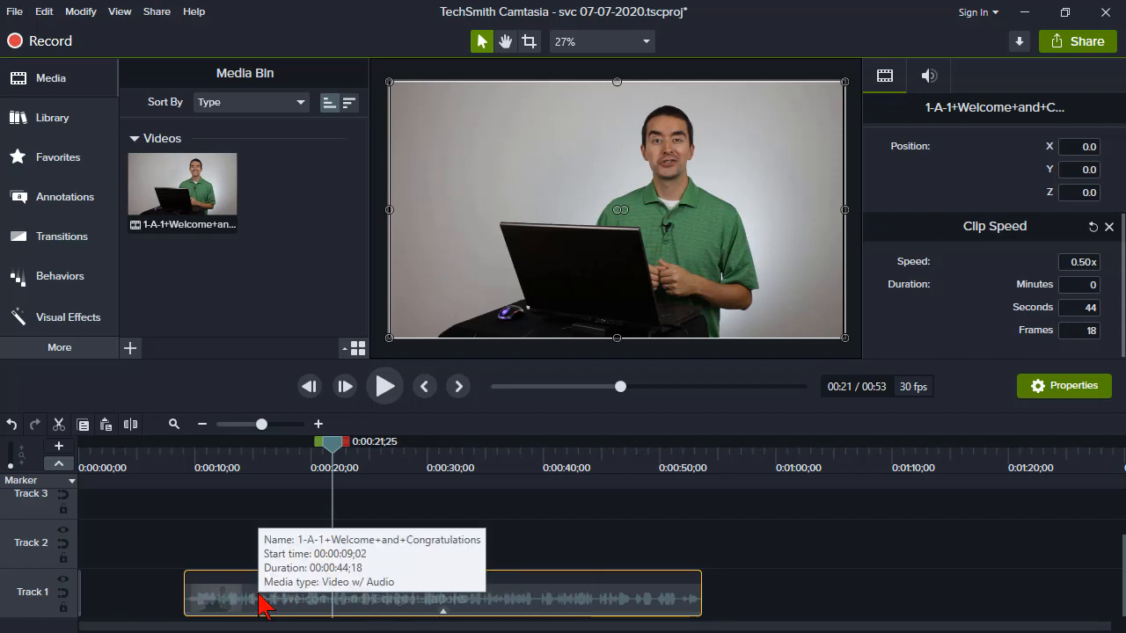
pyautogui.rightClick(264, 612)
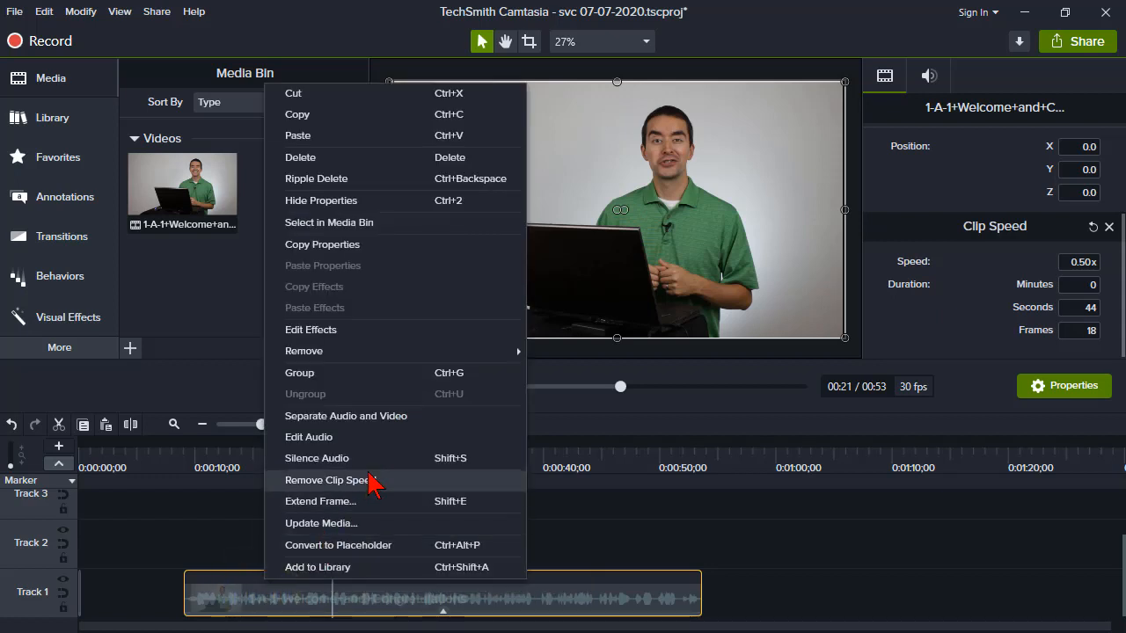
pyautogui.moveTo(441, 424)
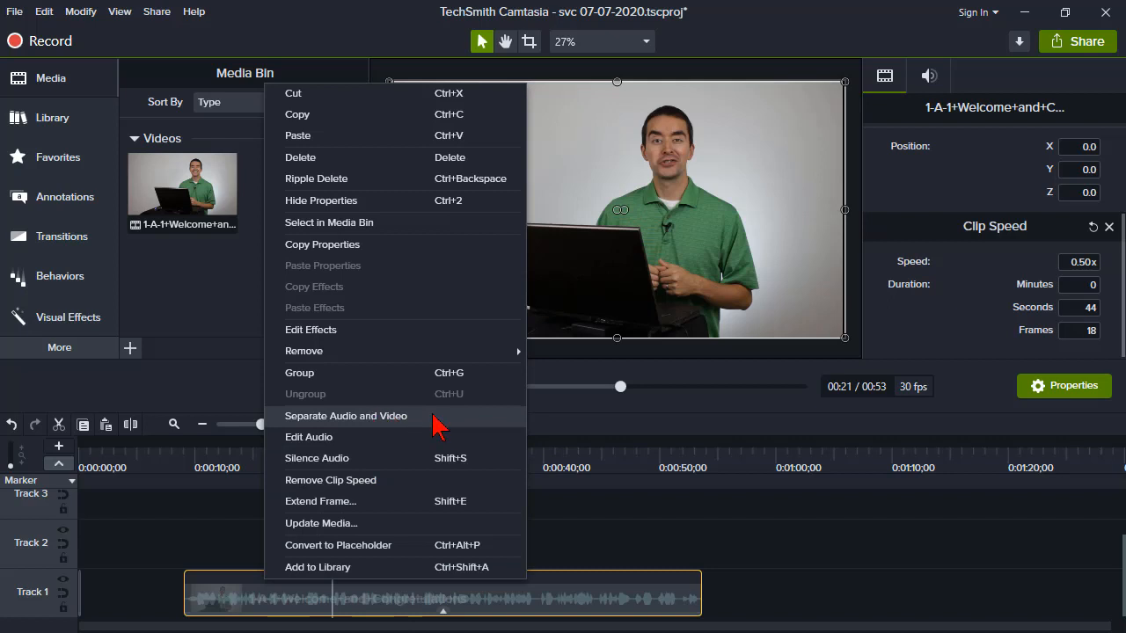
pyautogui.moveTo(562, 472)
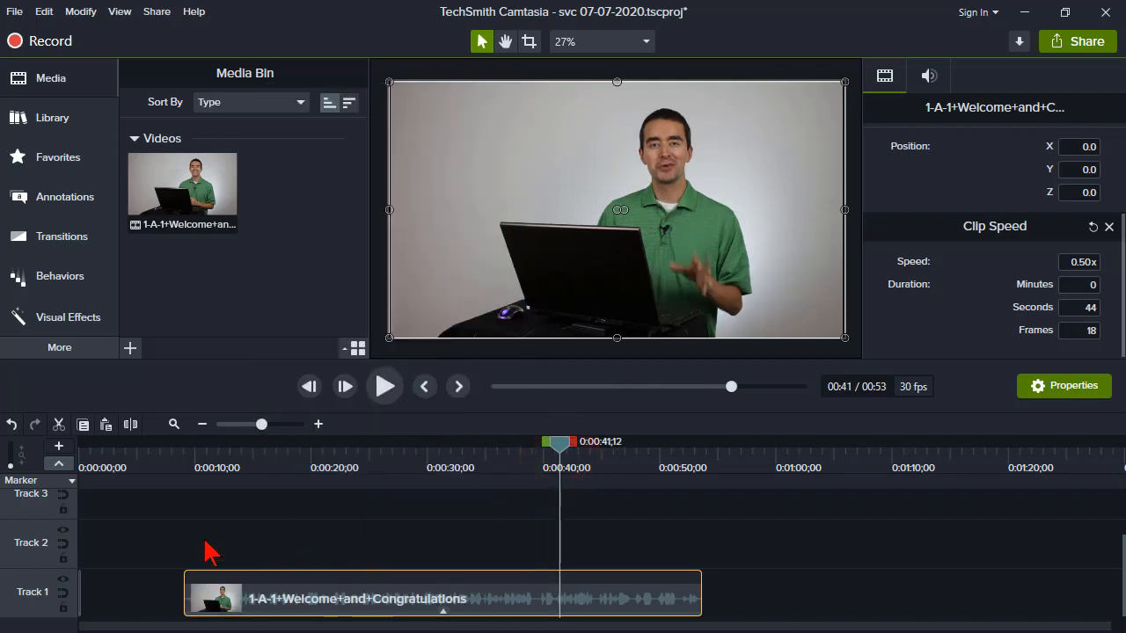
pyautogui.moveTo(443, 540)
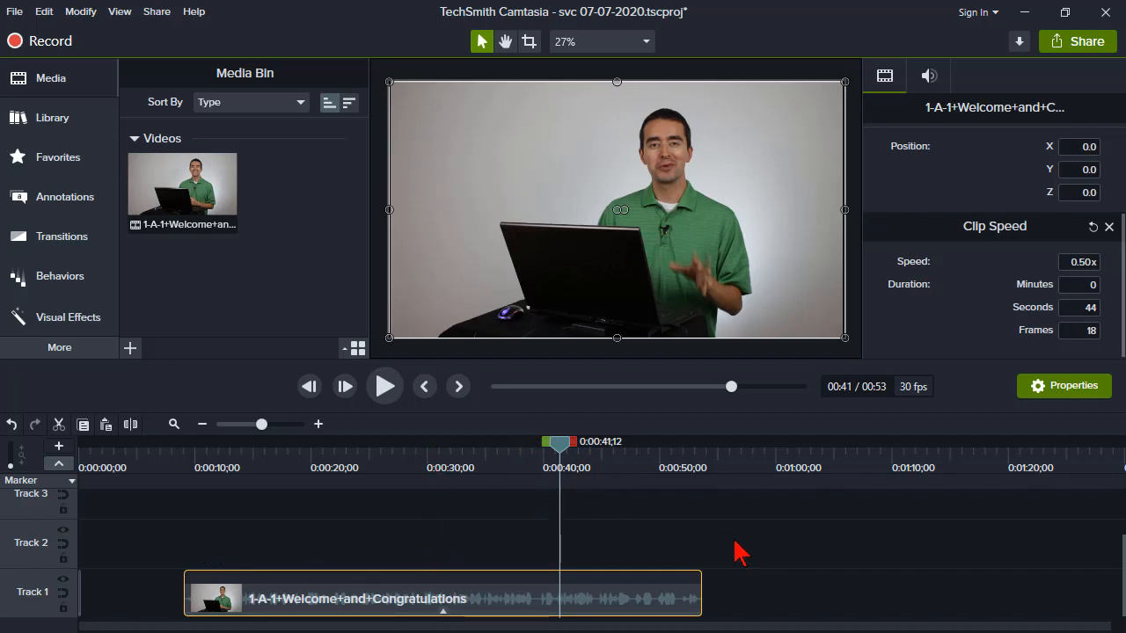
pyautogui.moveTo(506, 602)
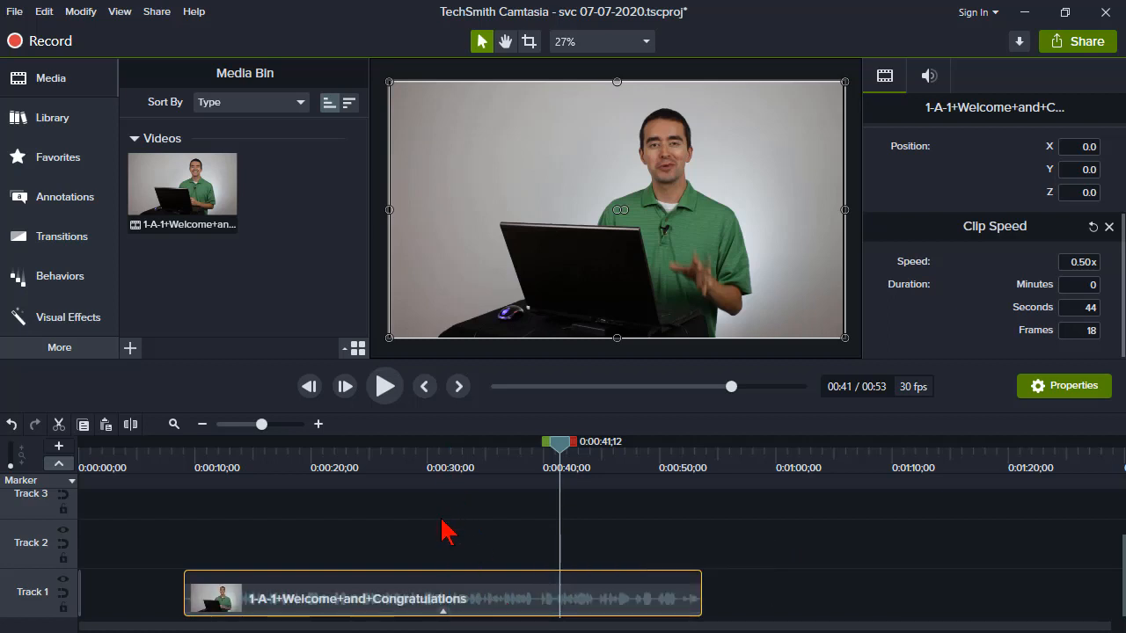
pyautogui.click(436, 441)
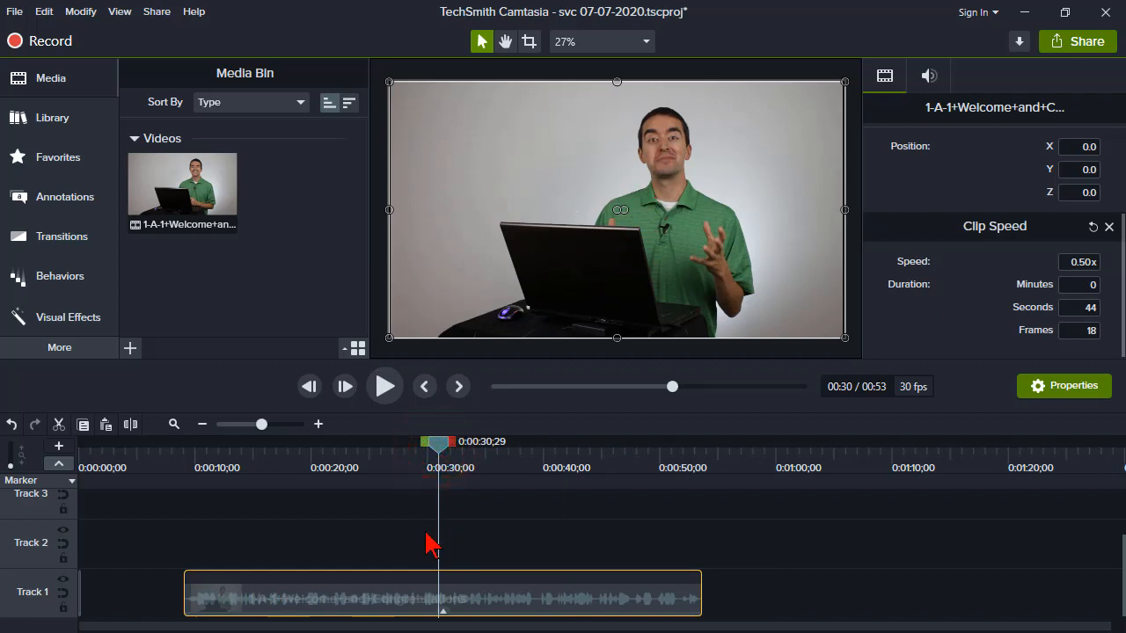
pyautogui.moveTo(444, 549)
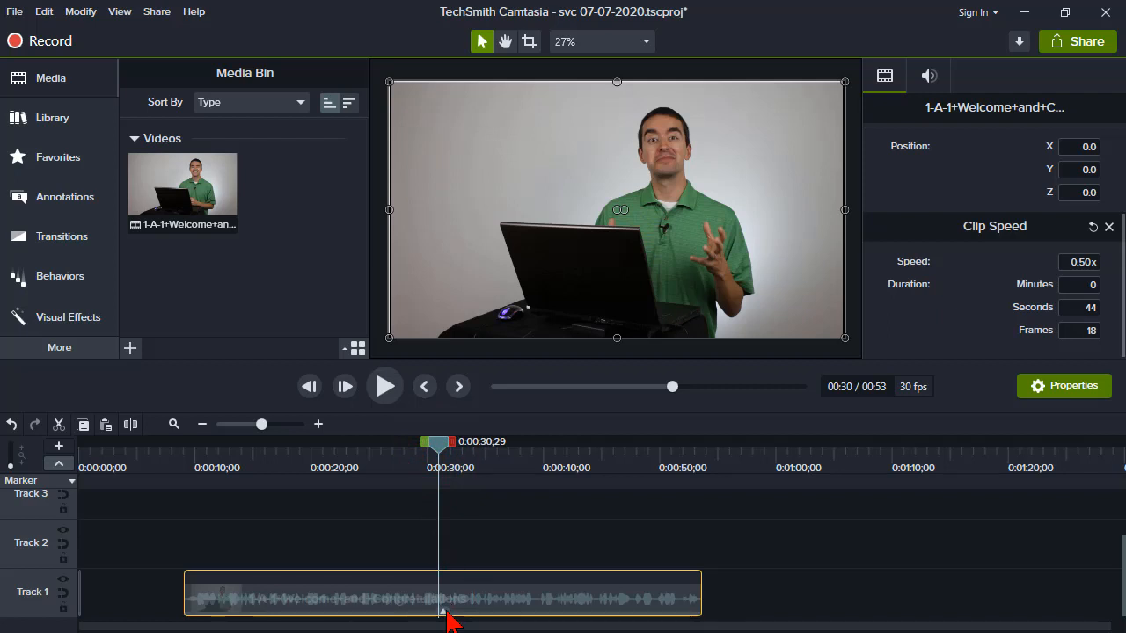
pyautogui.moveTo(425, 491)
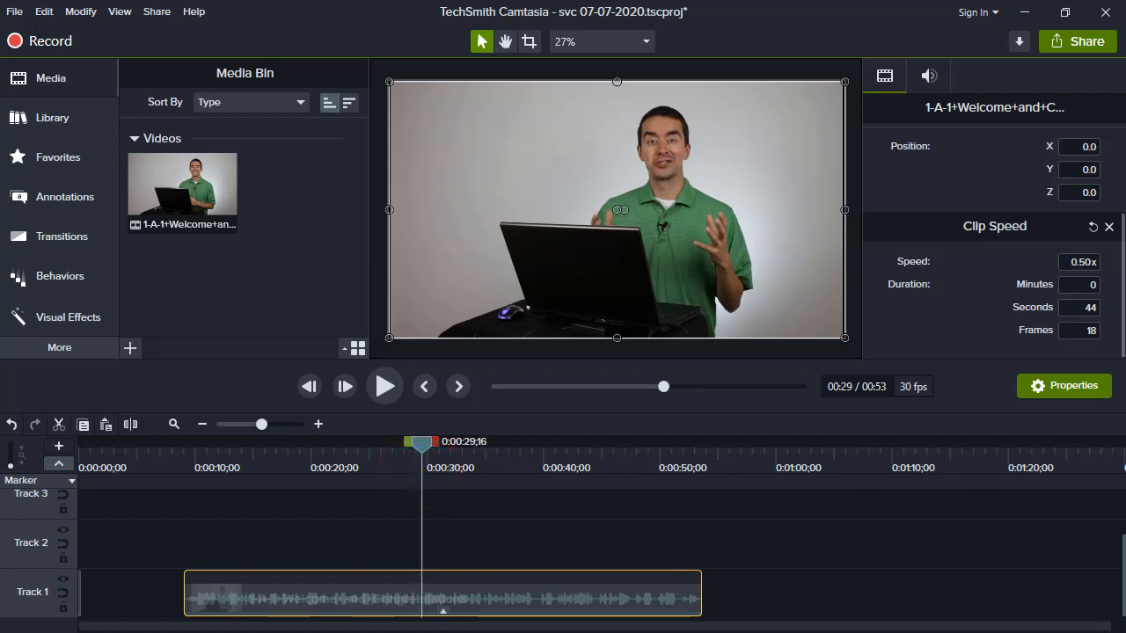
pyautogui.moveTo(443, 473)
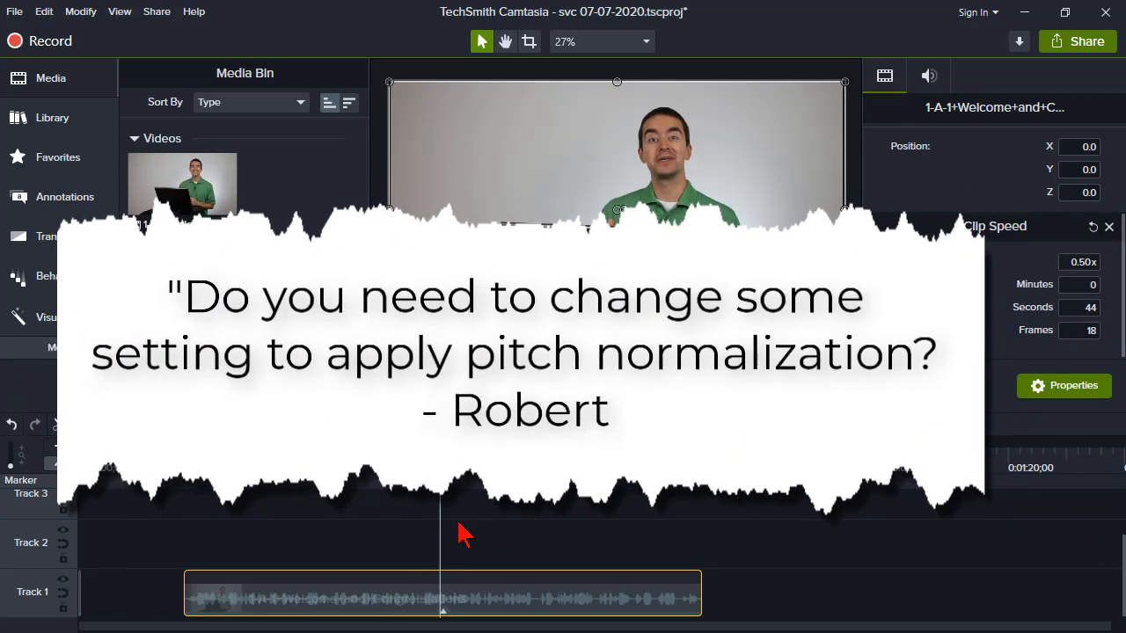
pyautogui.moveTo(477, 572)
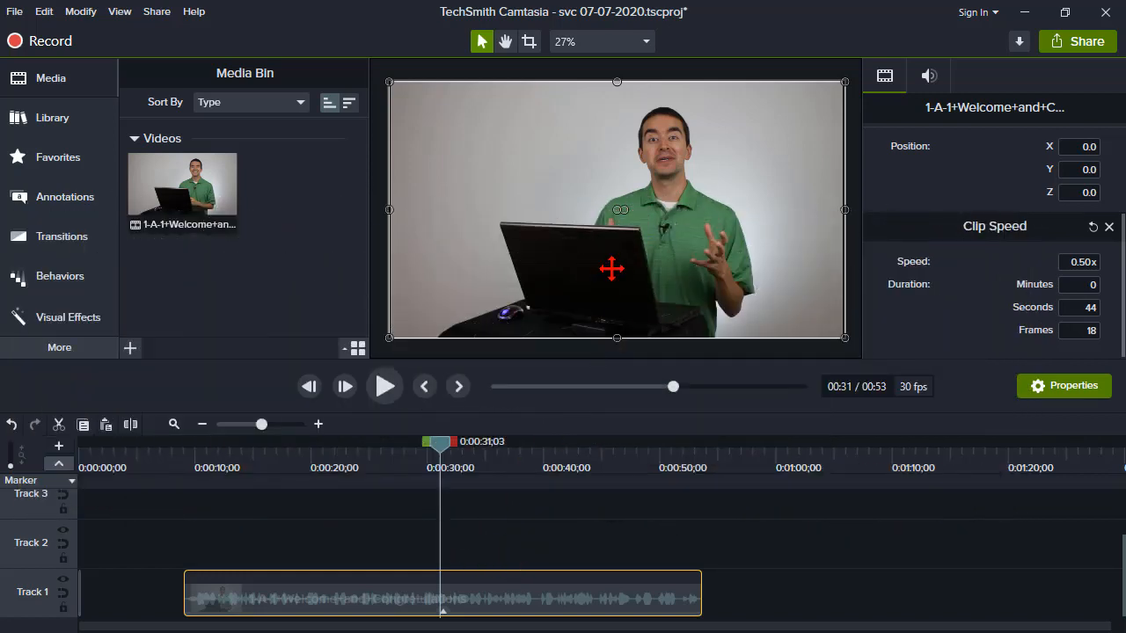
# Reset Clip Speed to 1.00x so the clip lasts 22 seconds 9 frames
pyautogui.rightClick(612, 267)
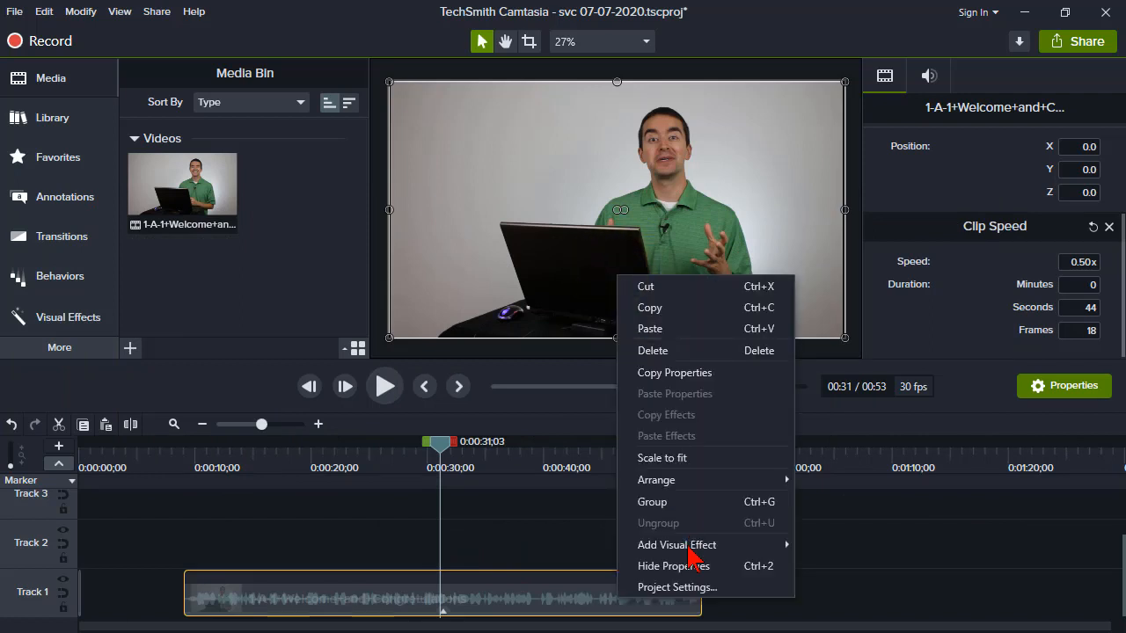
pyautogui.moveTo(675, 546)
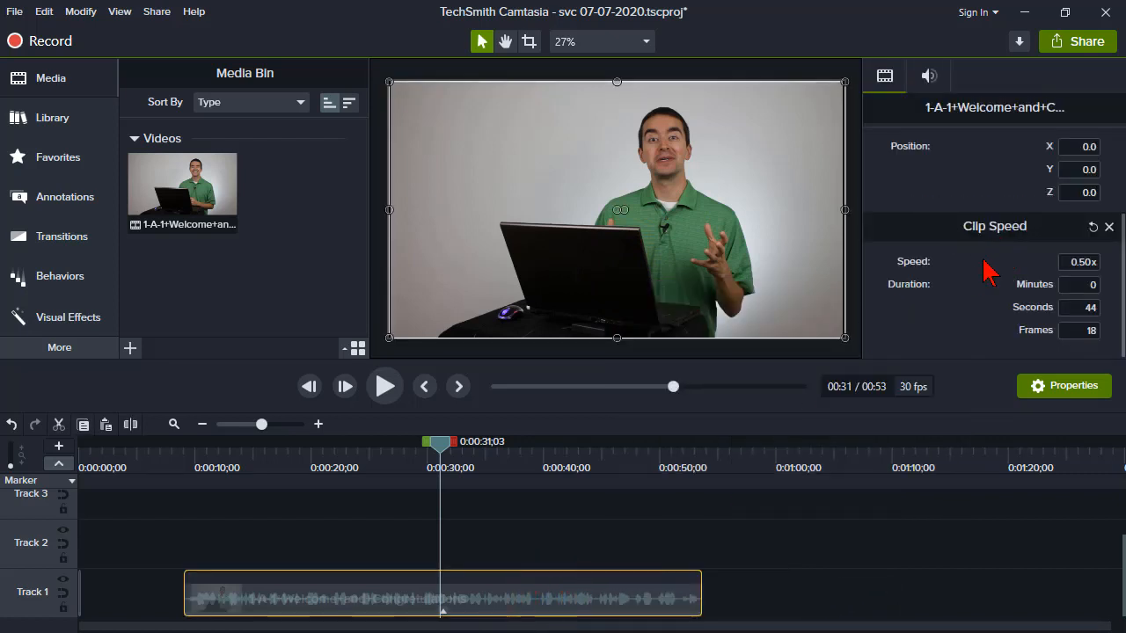
pyautogui.moveTo(447, 619)
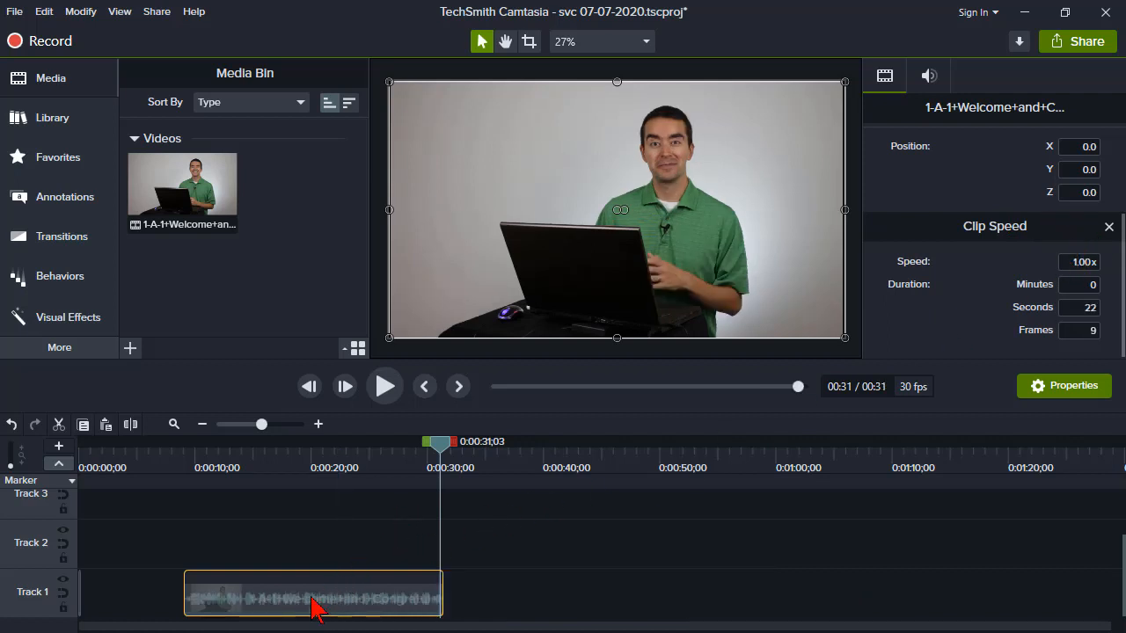
pyautogui.click(1076, 260)
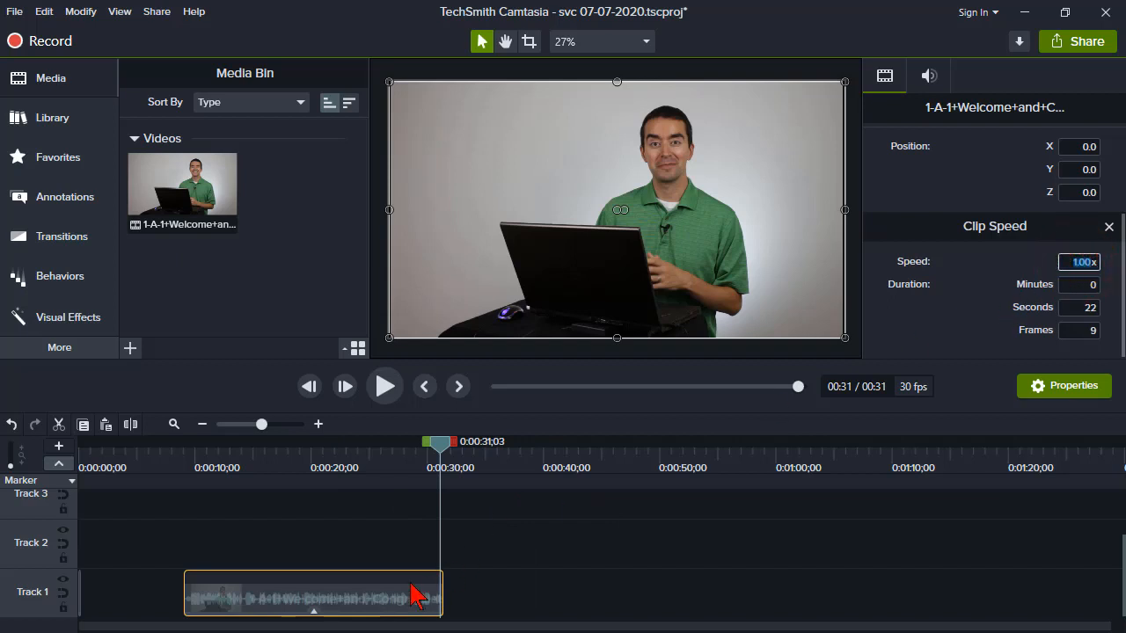
pyautogui.moveTo(316, 625)
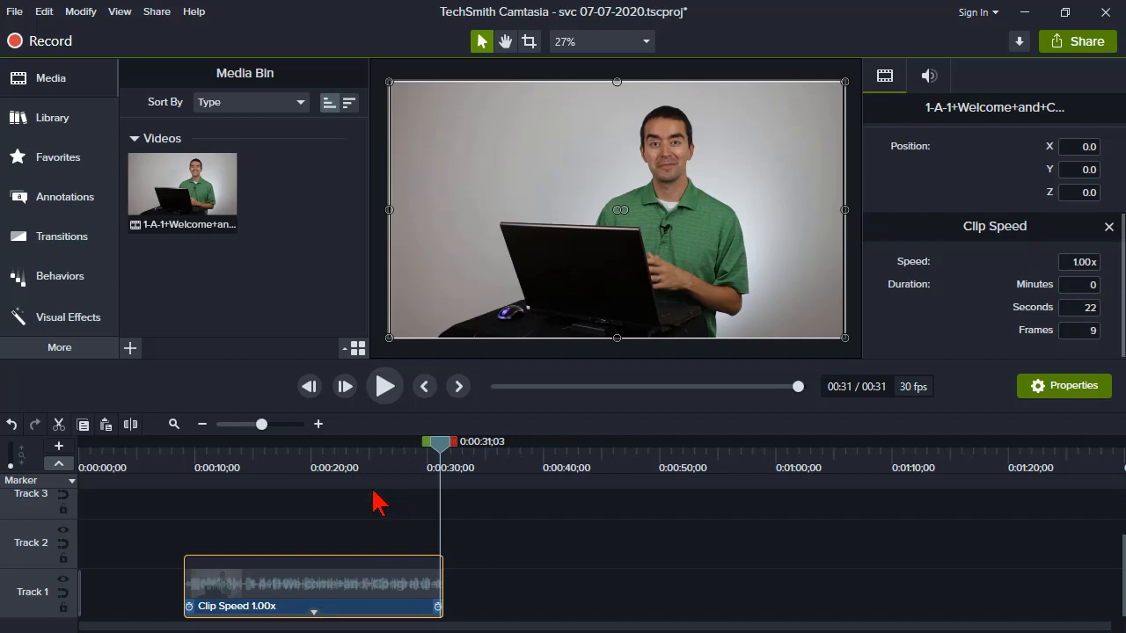
# Zoom the timeline and drag the clip end until Speed reads 1.36x, 16 seconds 12 frames
pyautogui.moveTo(263, 424); pyautogui.dragTo(275, 423)
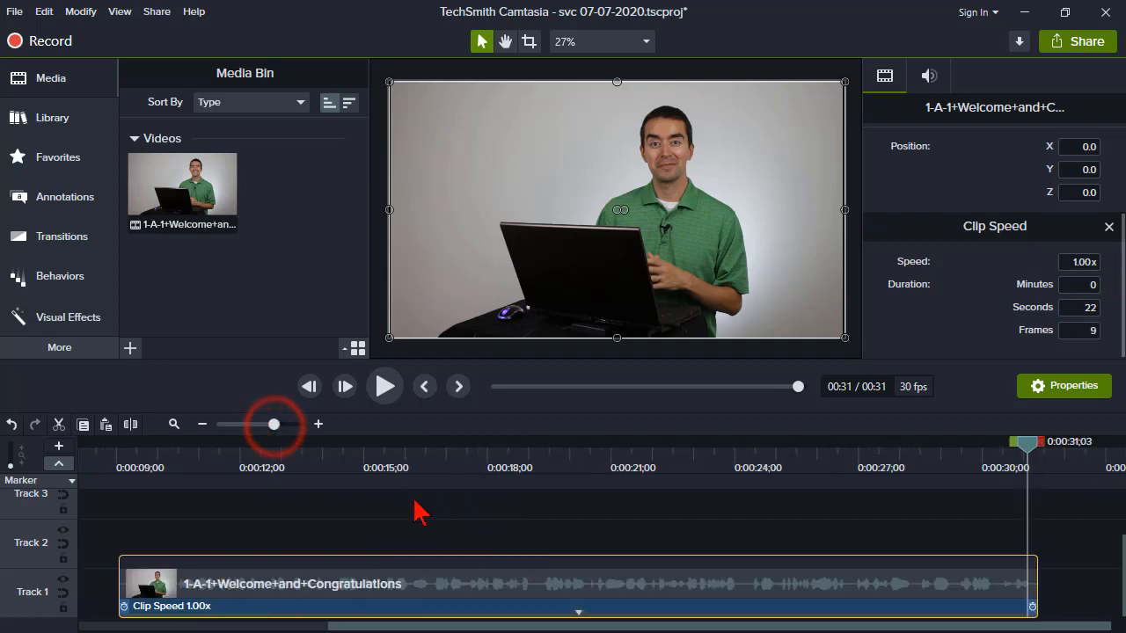
pyautogui.moveTo(466, 545)
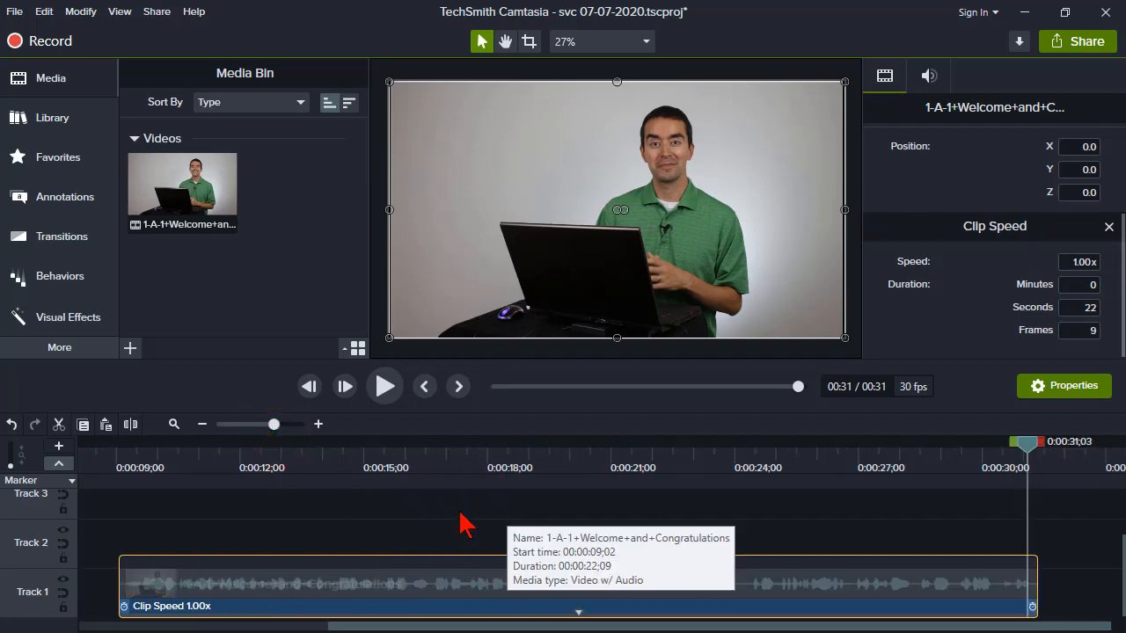
pyautogui.moveTo(722, 524)
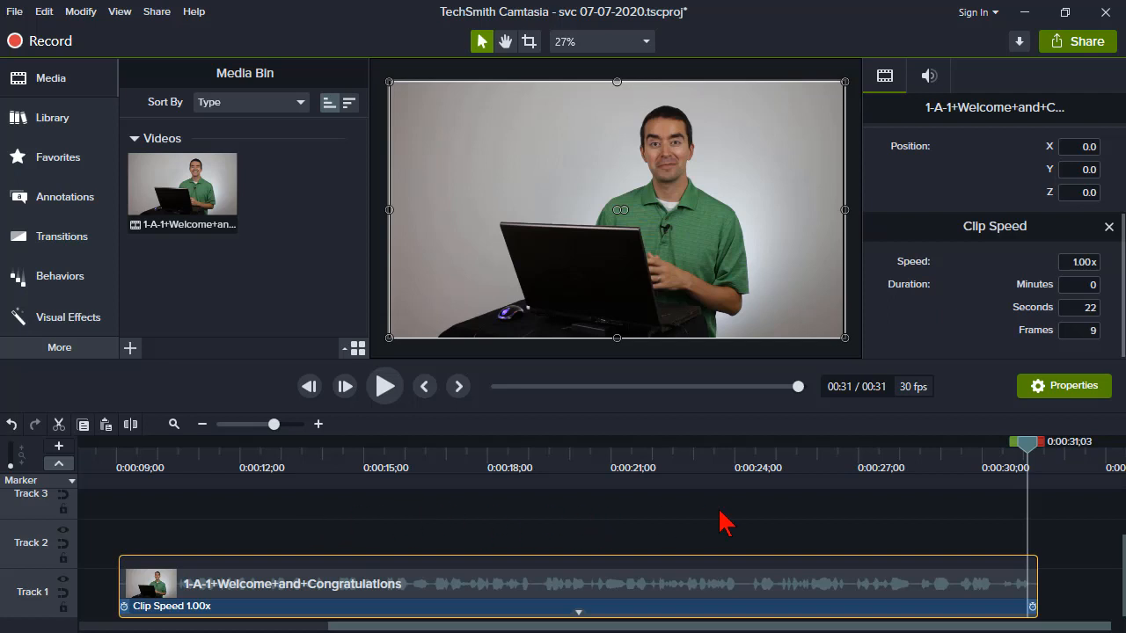
pyautogui.moveTo(549, 538)
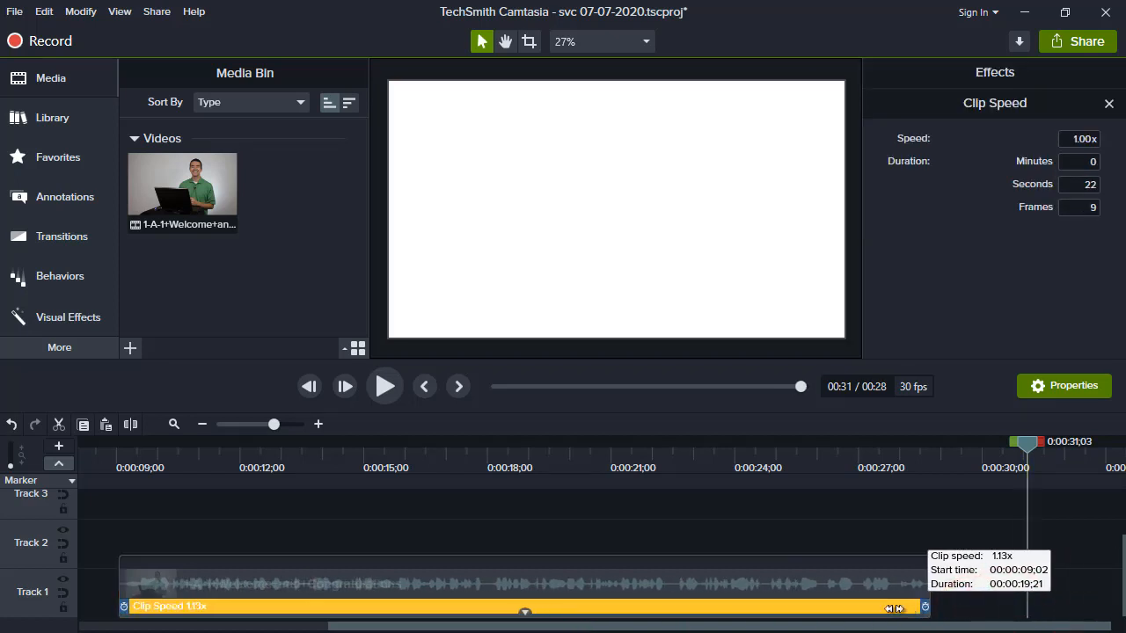
pyautogui.moveTo(923, 607); pyautogui.dragTo(826, 607)
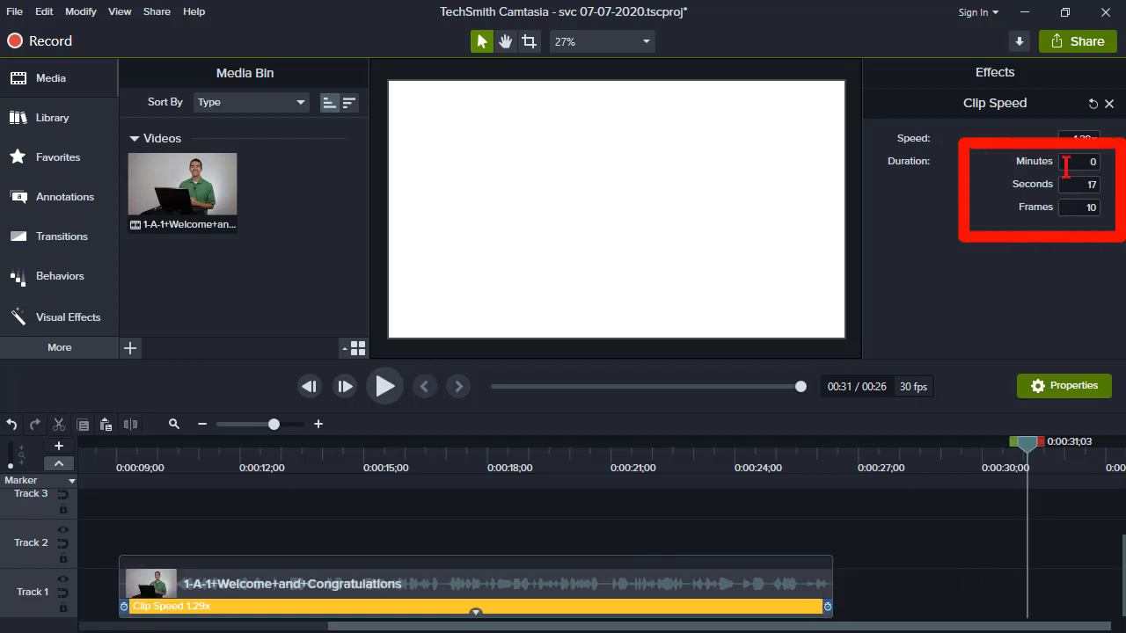
pyautogui.click(1080, 184)
pyautogui.write('16')
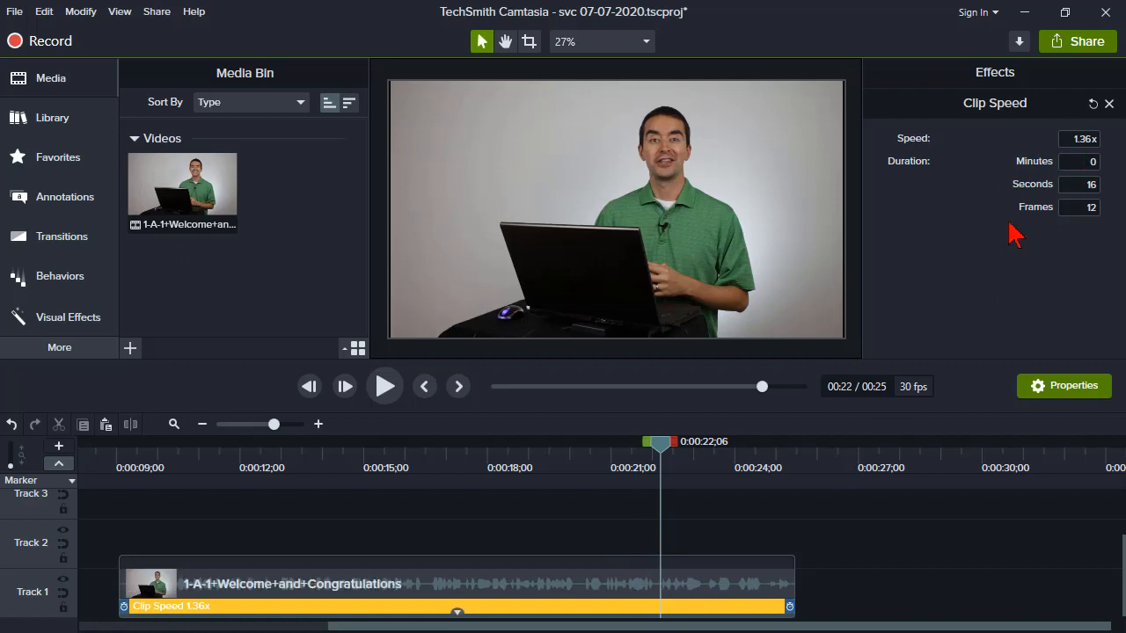
pyautogui.moveTo(578, 486)
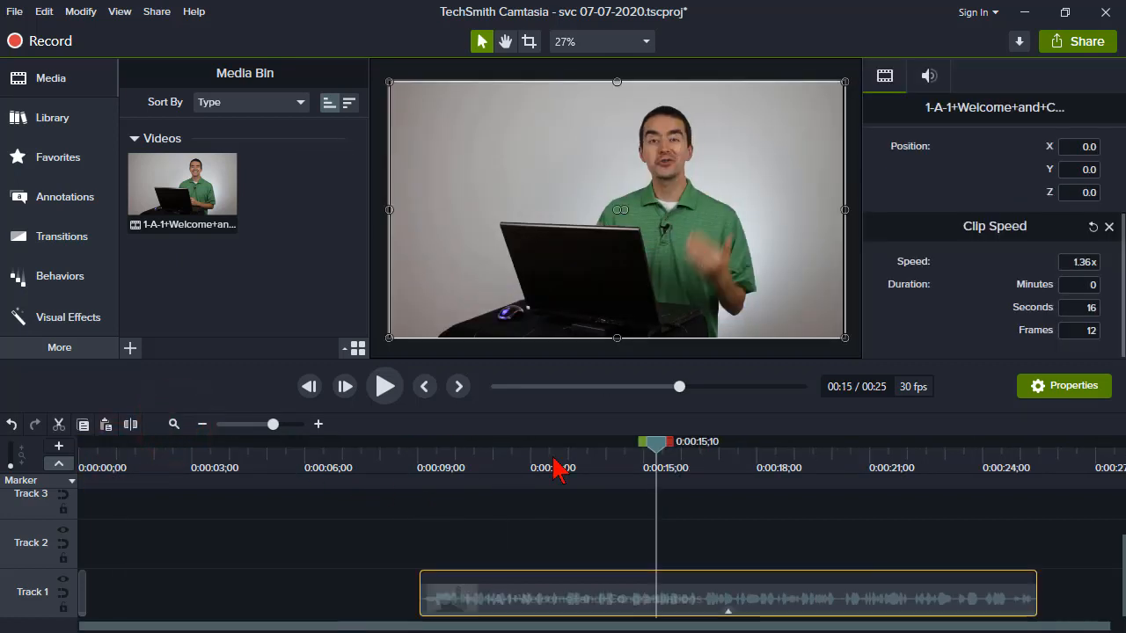
pyautogui.moveTo(567, 607)
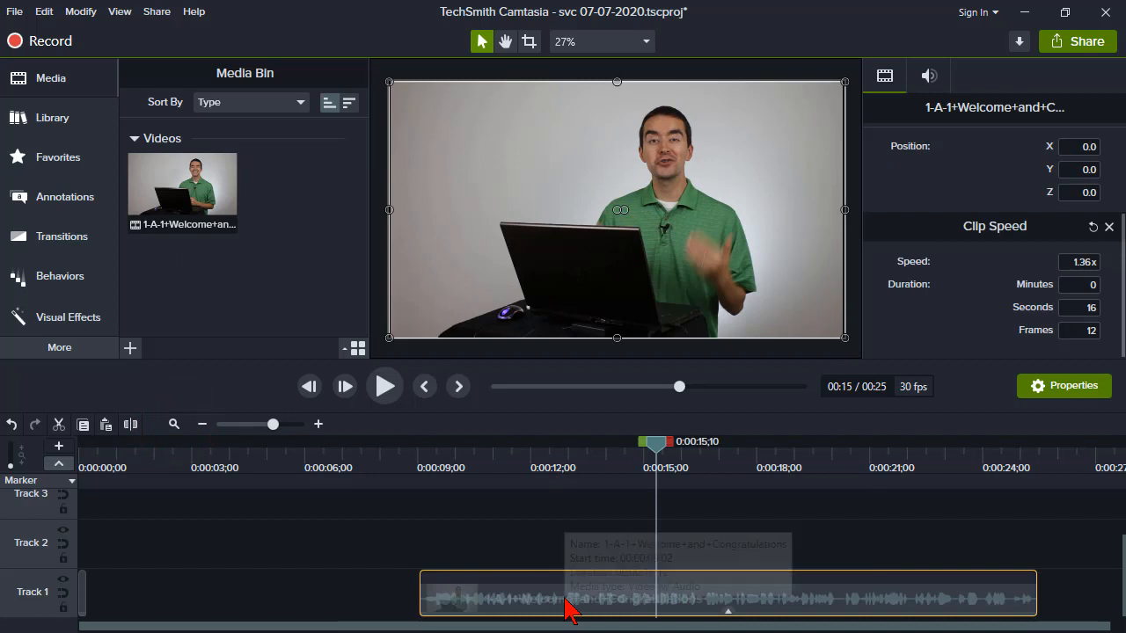
pyautogui.moveTo(387, 465)
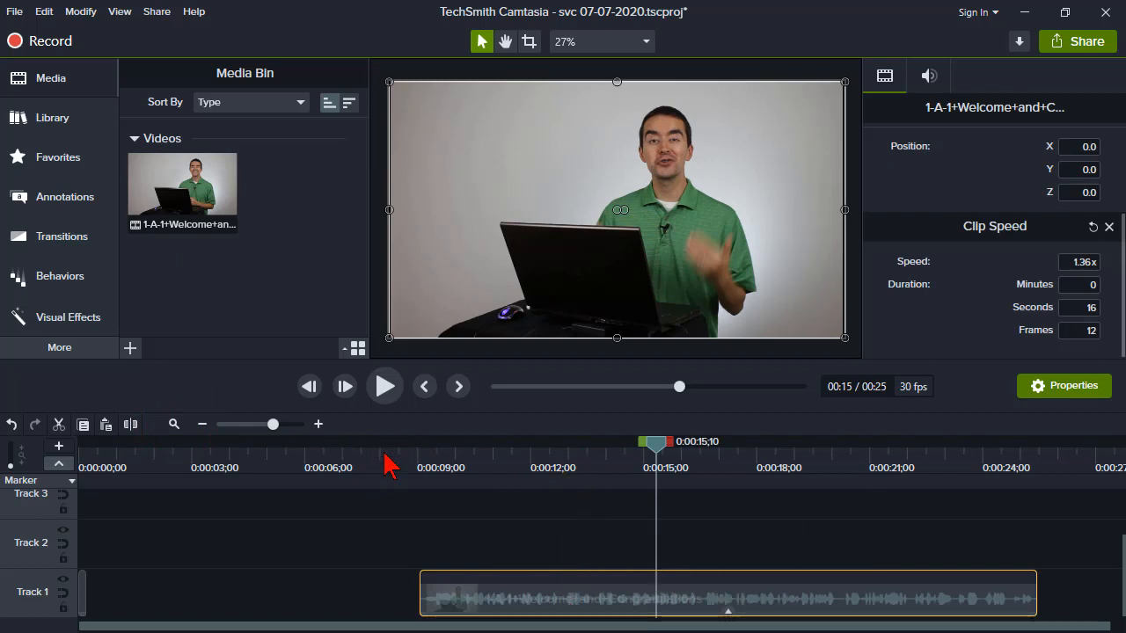
pyautogui.moveTo(430, 464)
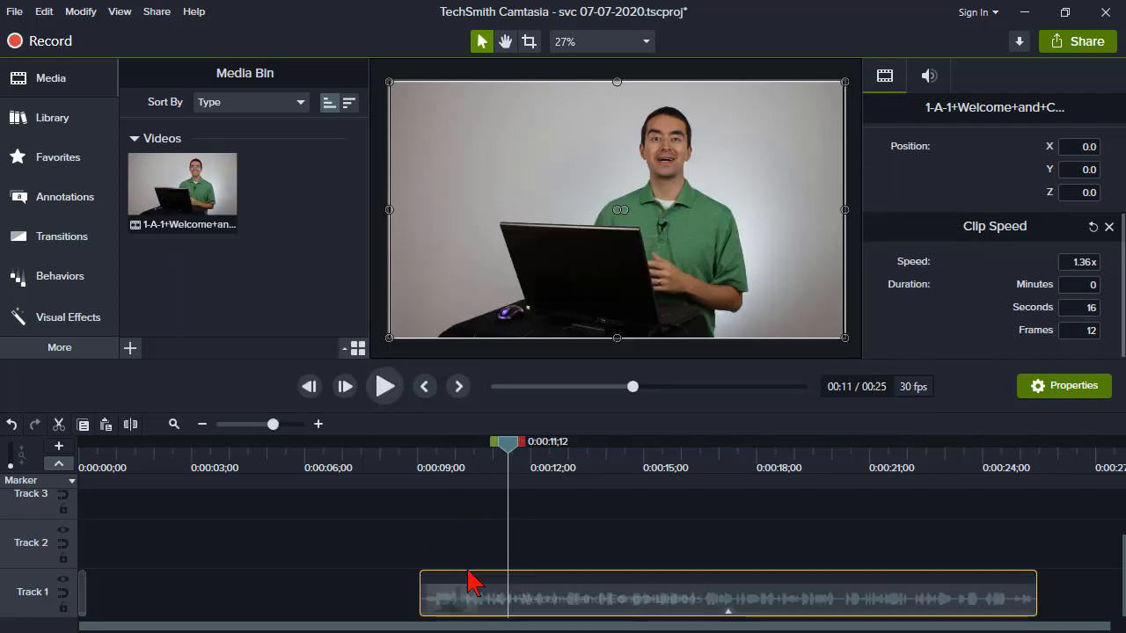
pyautogui.moveTo(636, 596)
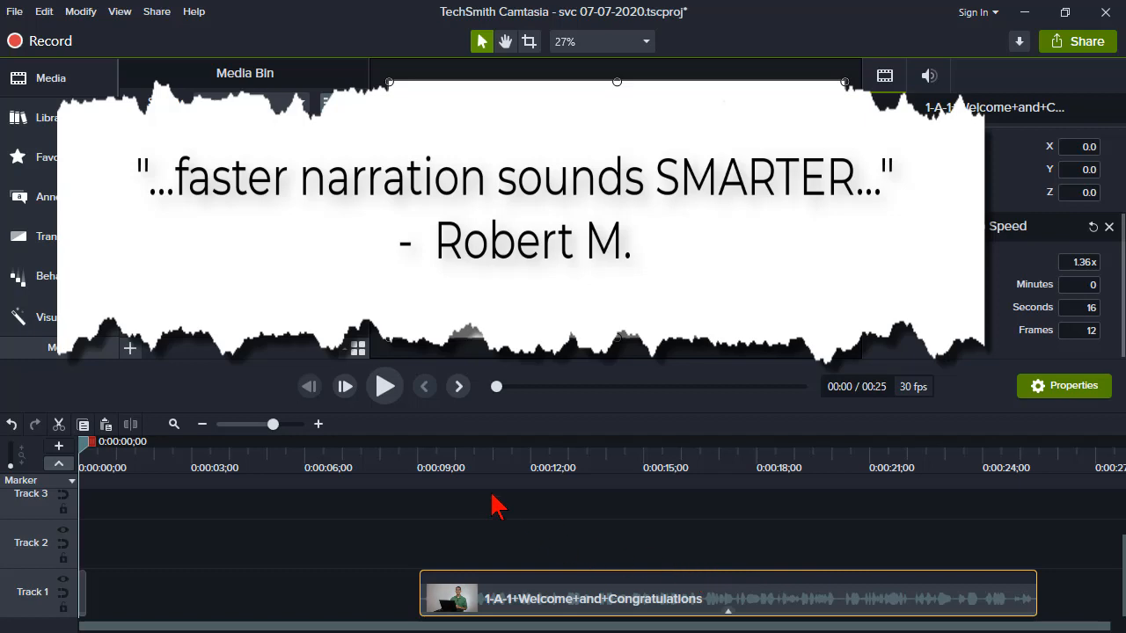
pyautogui.moveTo(426, 475)
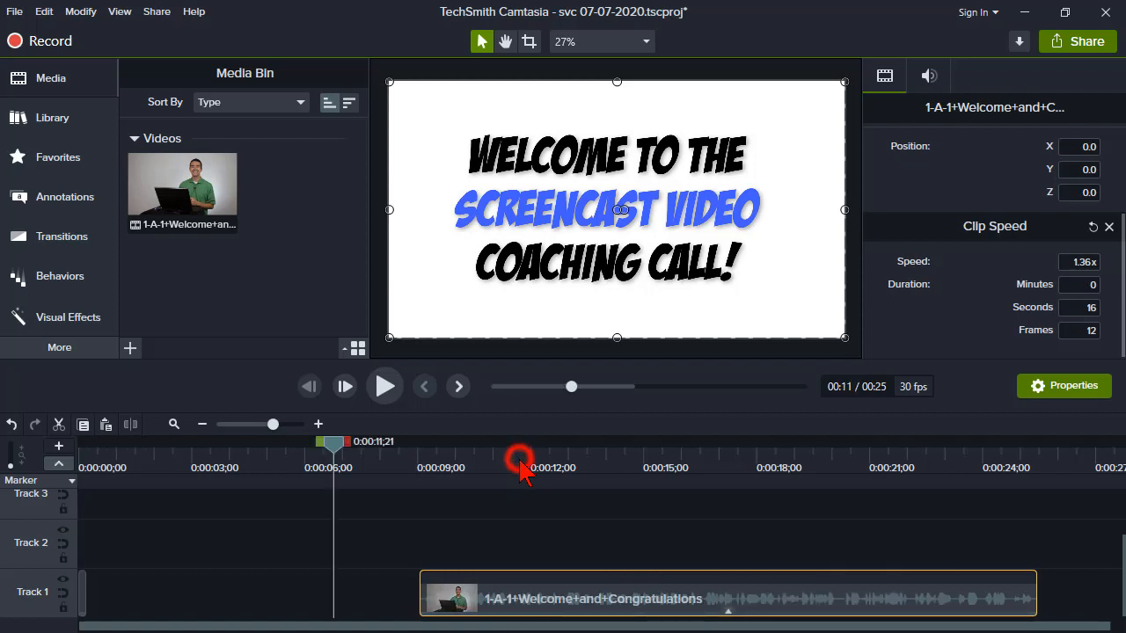
pyautogui.click(517, 461)
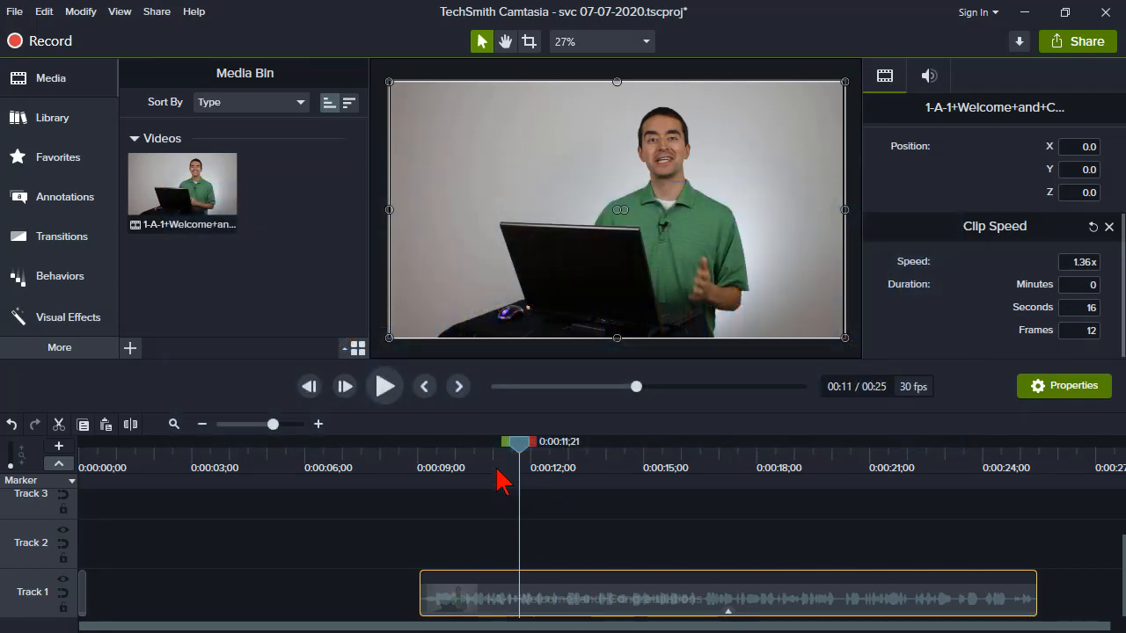
pyautogui.moveTo(475, 504)
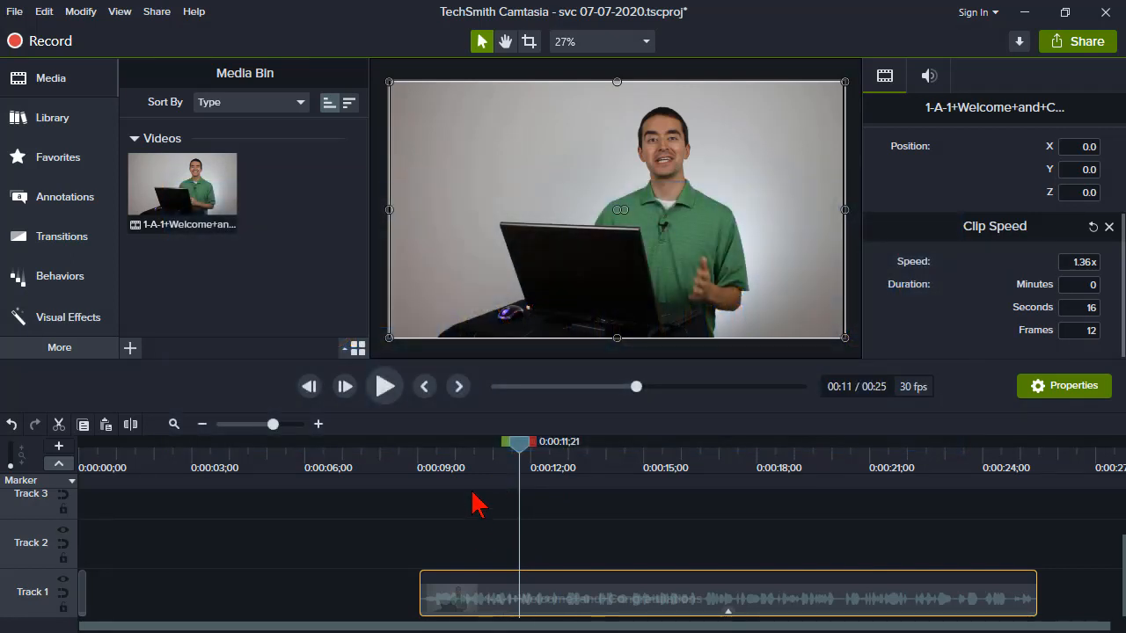
pyautogui.moveTo(466, 474)
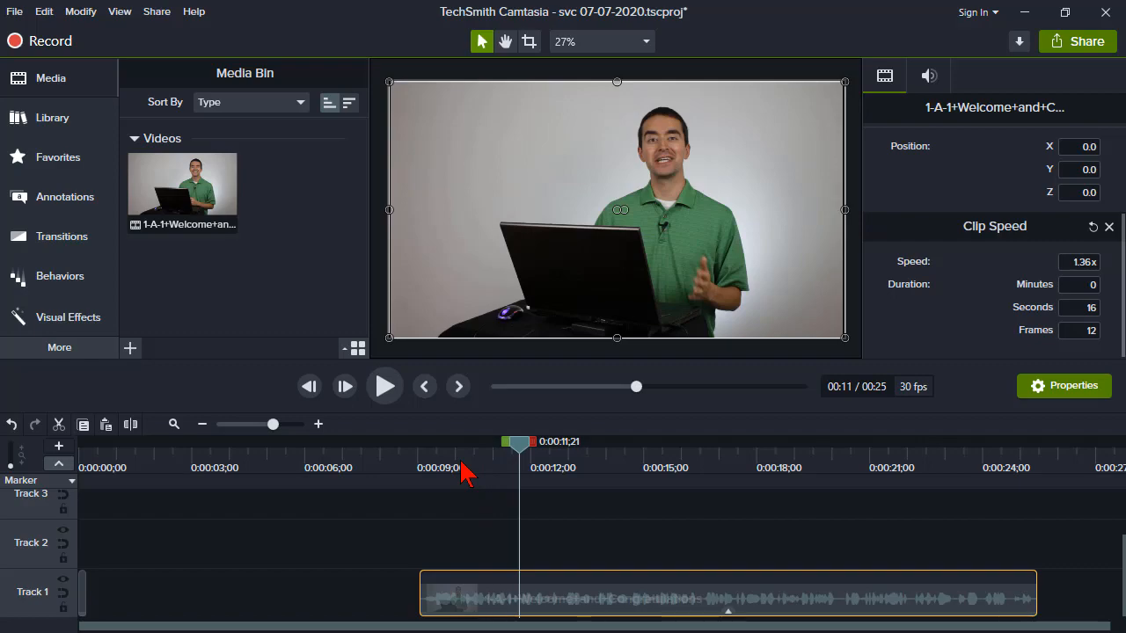